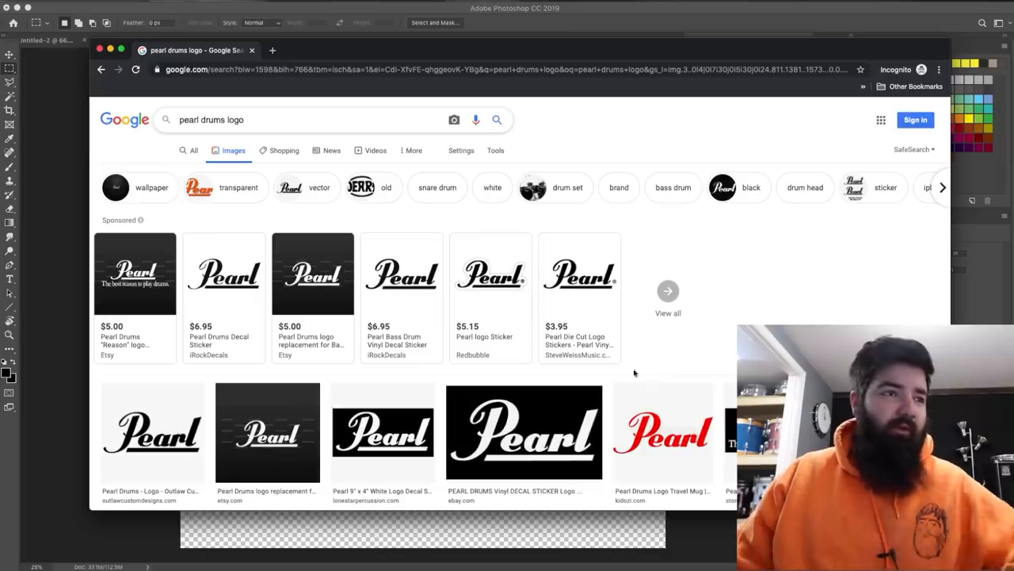
Filter 'pearl drums logo' results to Large and enlarge the black-and-white Pearl logo for saving
{"action": "scroll", "scroll_direction": "down", "scroll_amount": 3}
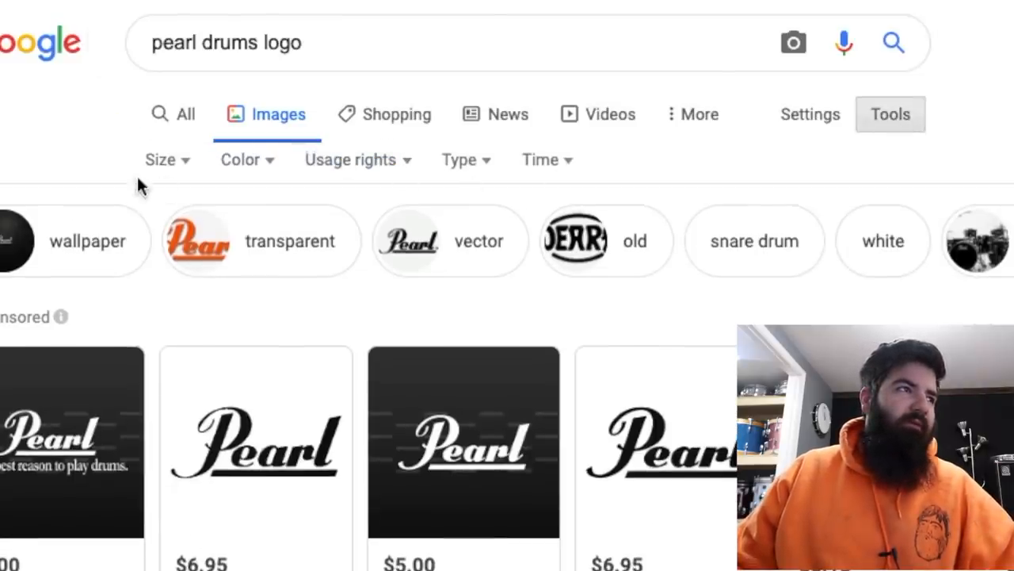
{"action": "left_click", "coordinate": [160, 158]}
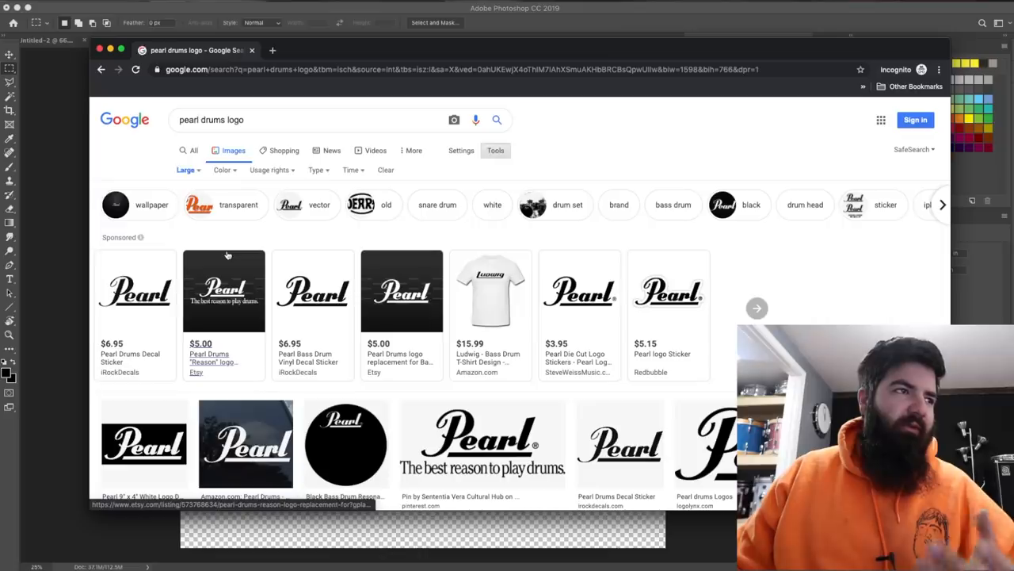
{"action": "scroll", "scroll_direction": "down", "scroll_amount": 3}
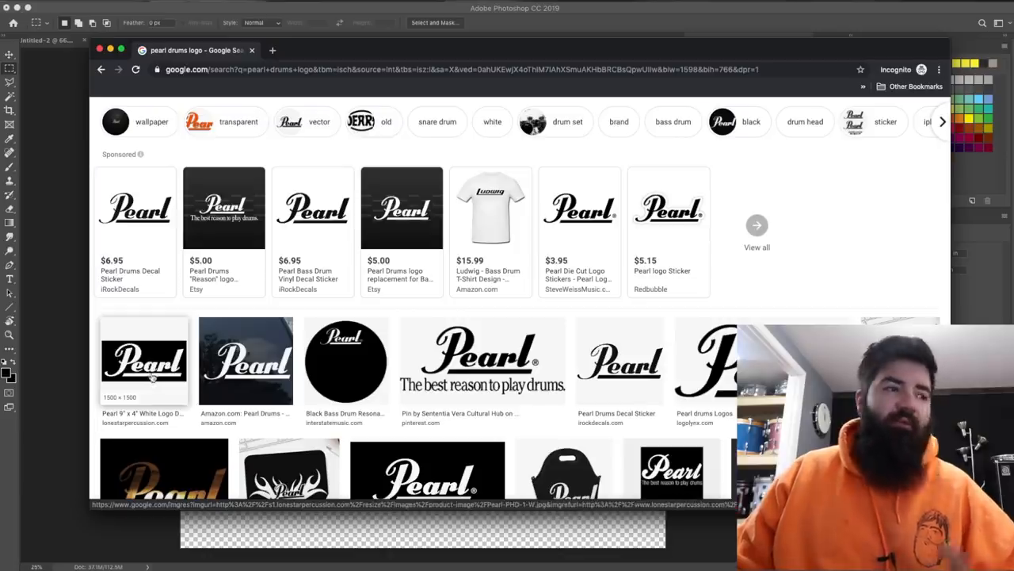
{"action": "left_click", "coordinate": [143, 360]}
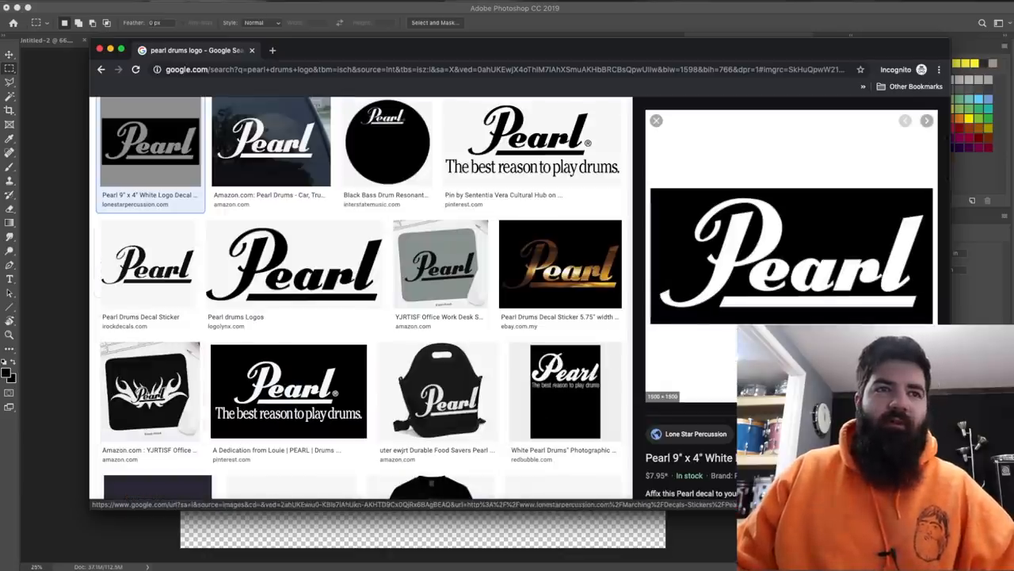
{"action": "right_click", "coordinate": [792, 253]}
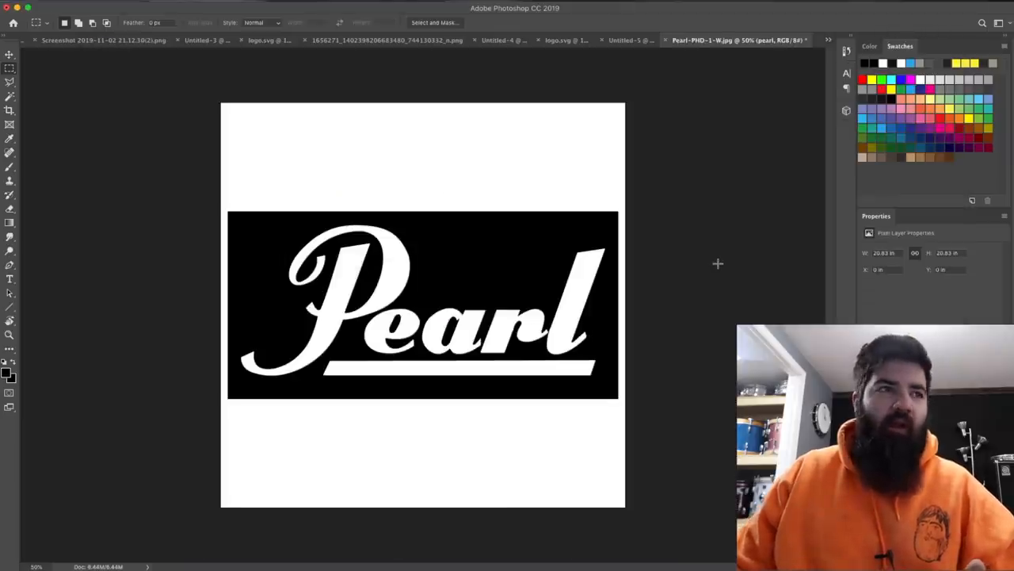
{"action": "mouse_move", "coordinate": [393, 253]}
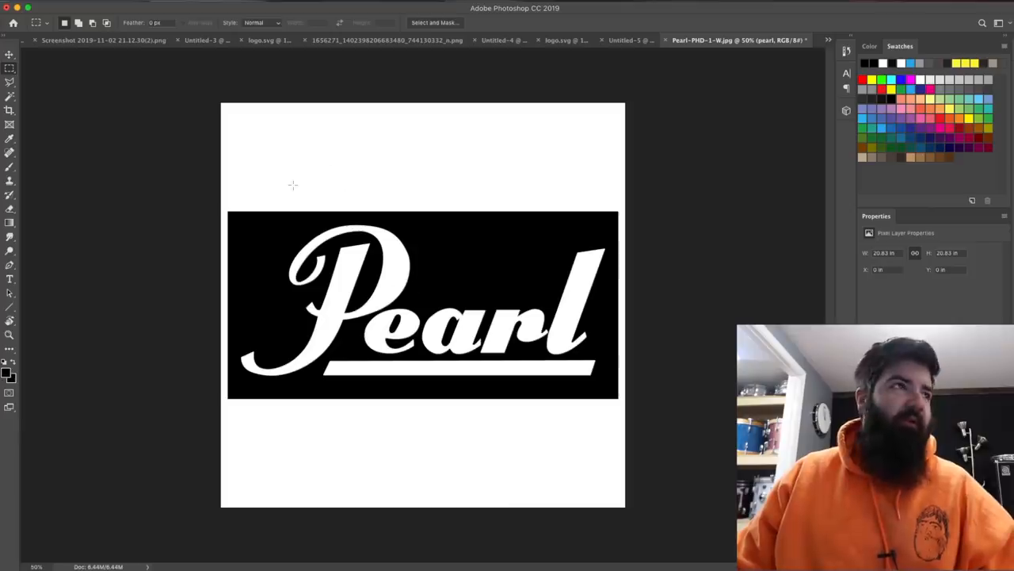
{"action": "key", "text": "cmd+i"}
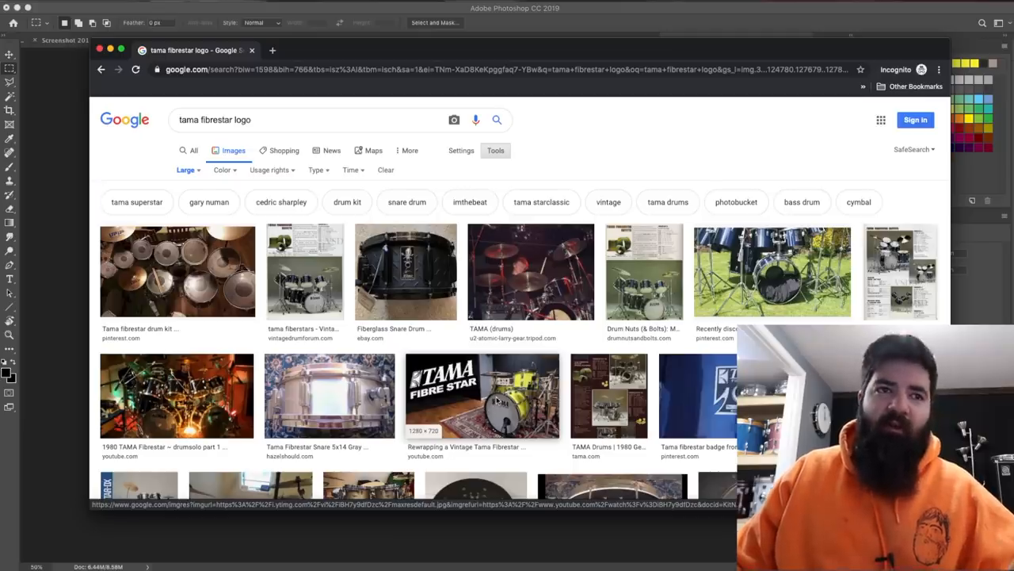
Preview the TAMA Fibre Star drum-kit result from the 'tama fibrestar logo' search
{"action": "left_click", "coordinate": [481, 396]}
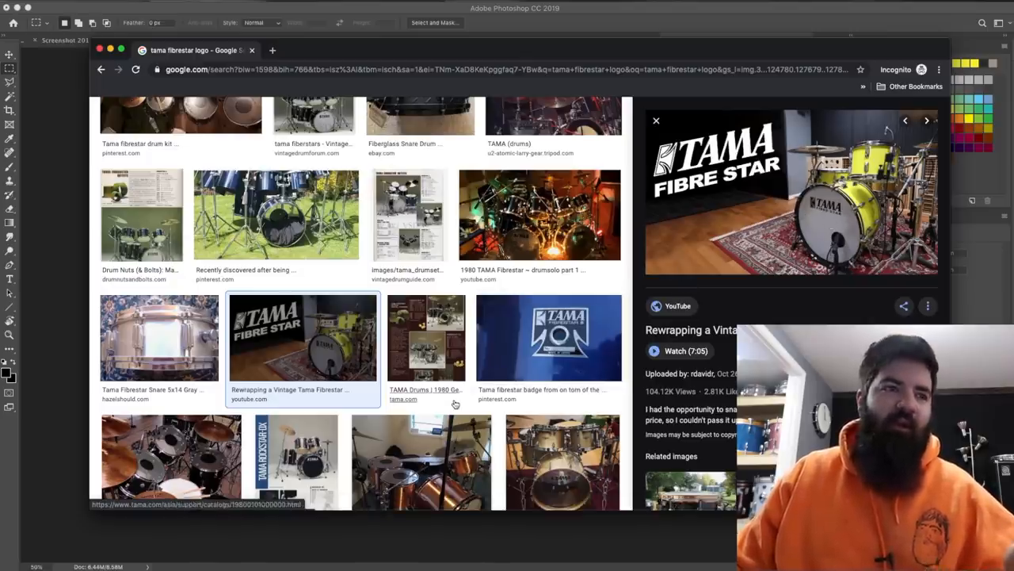
{"action": "scroll", "scroll_direction": "down", "scroll_amount": 3}
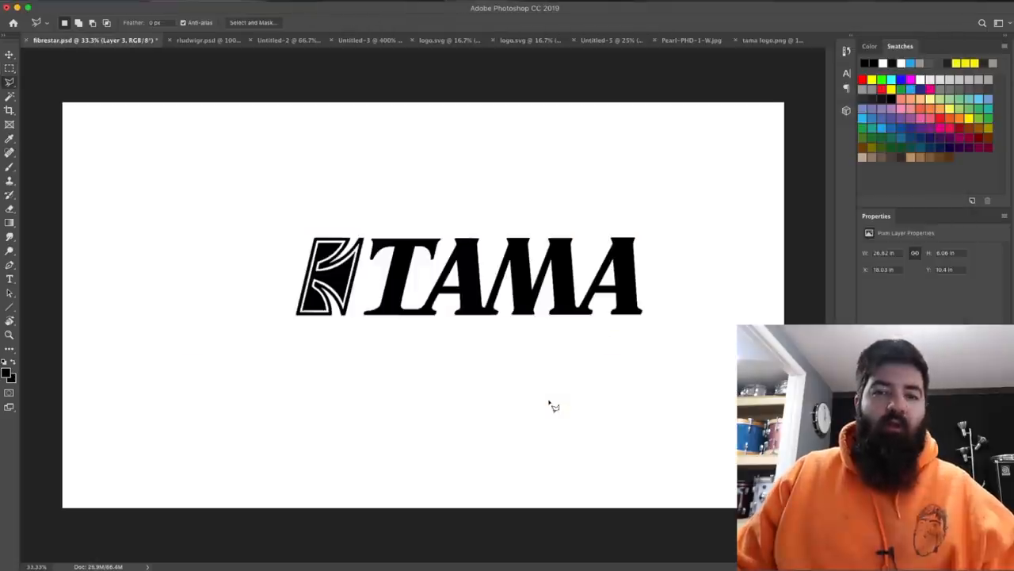
{"action": "mouse_move", "coordinate": [374, 244]}
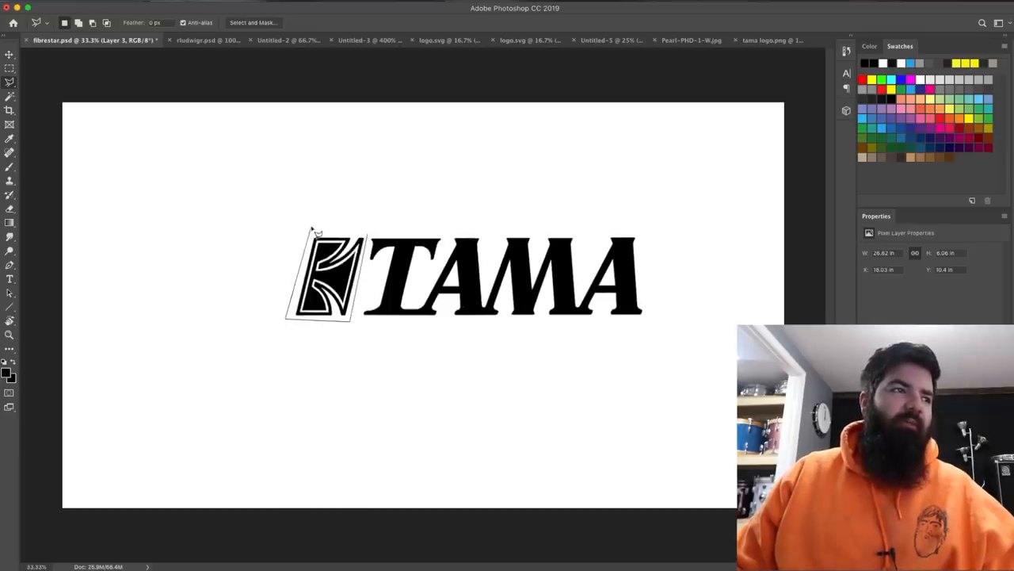
Free-transform the selected emblem larger than the TAMA lettering and commit it
{"action": "key", "text": "cmd+t"}
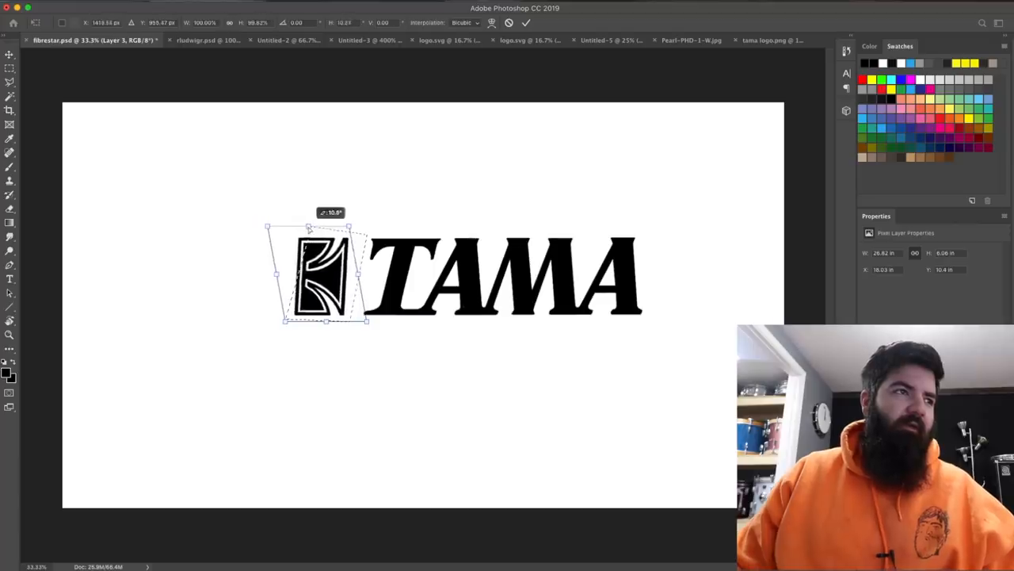
{"action": "left_click_drag", "start_coordinate": [282, 320], "coordinate": [244, 382]}
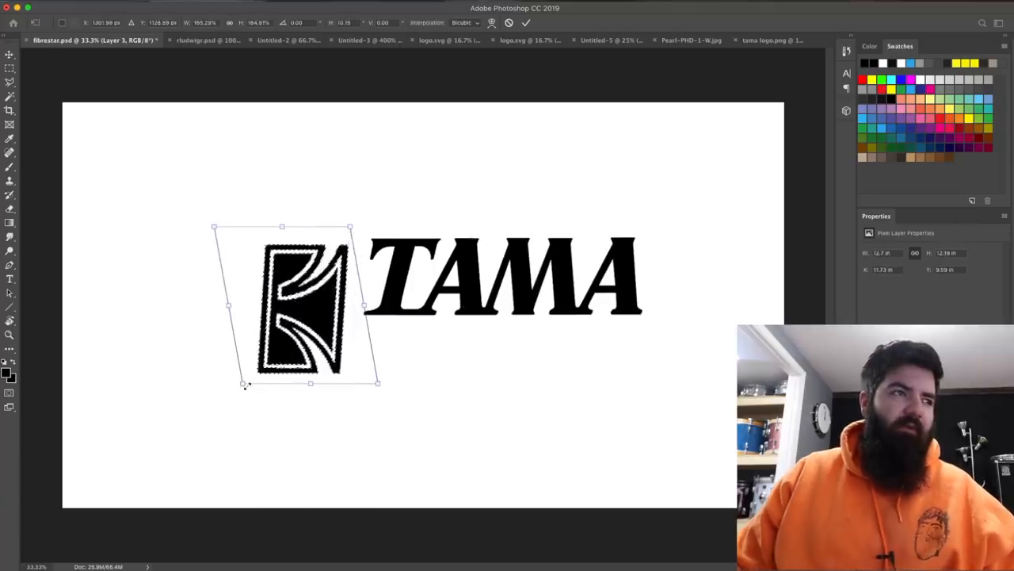
{"action": "key", "text": "Return"}
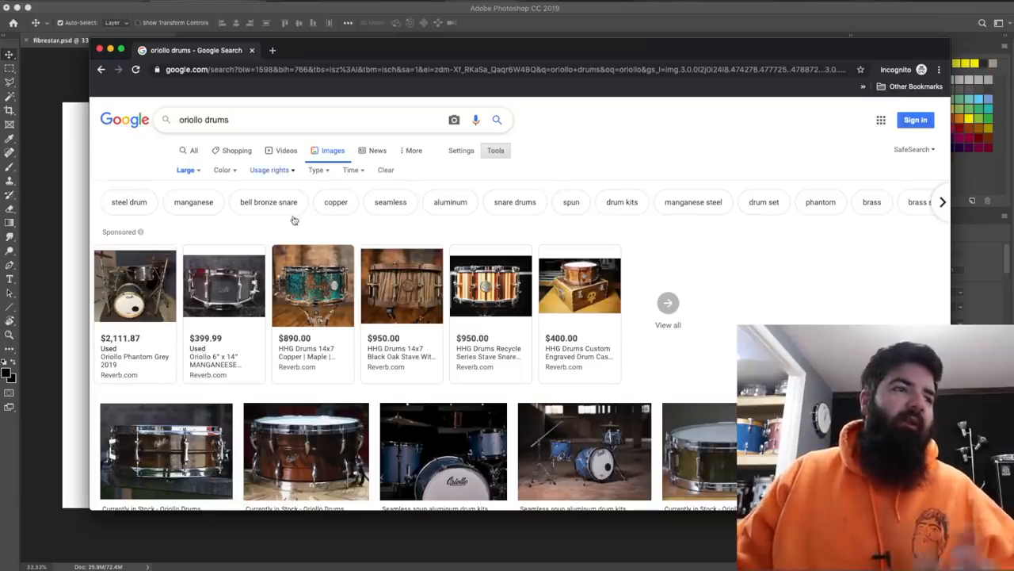
Scroll through the 'oriollo drums' image results
{"action": "scroll", "scroll_direction": "down", "scroll_amount": 3}
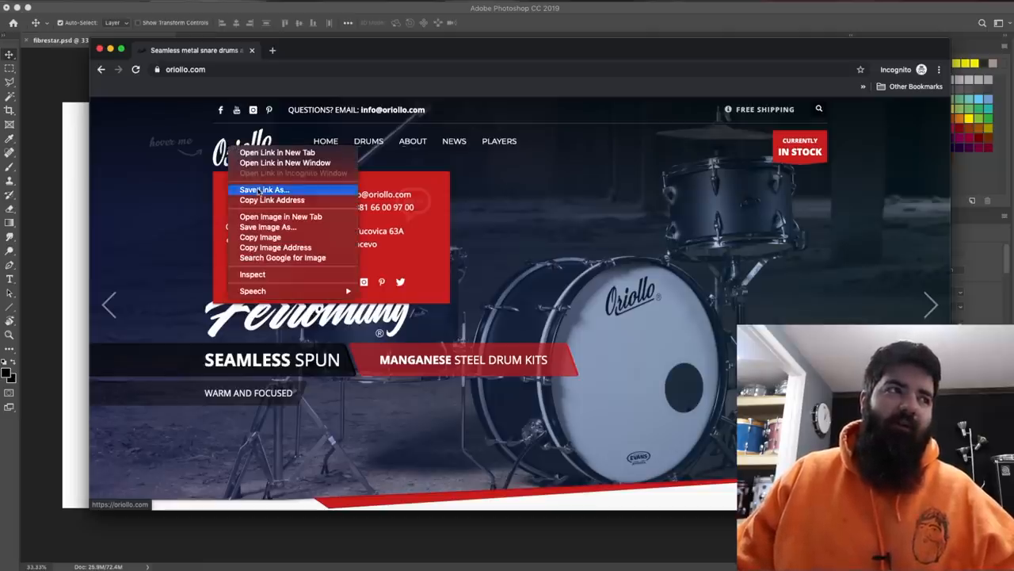
{"action": "mouse_move", "coordinate": [281, 216]}
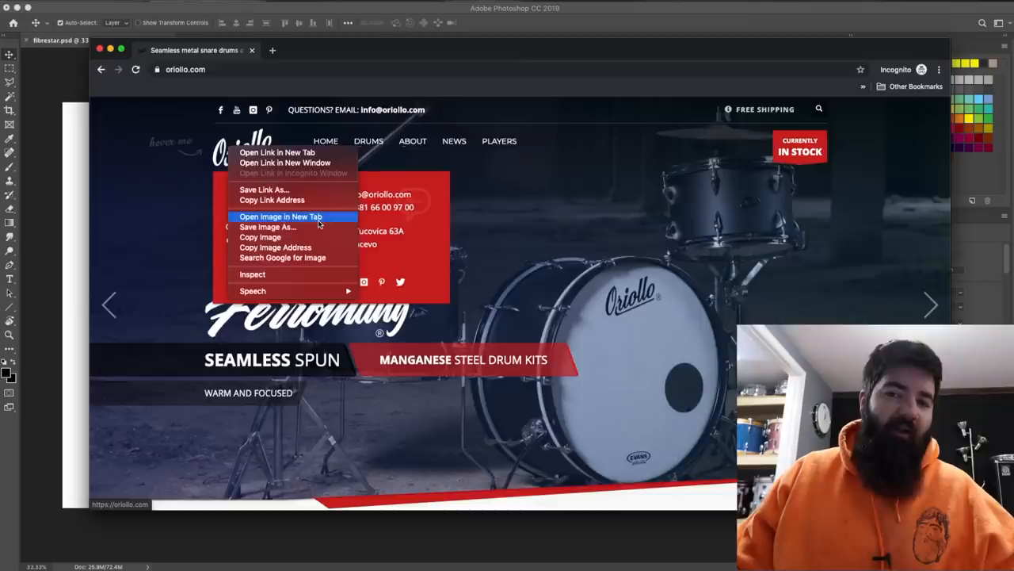
Open the Oriollo site logo SVG in a new tab and save it as 'logo' in All Files format
{"action": "left_click", "coordinate": [280, 215]}
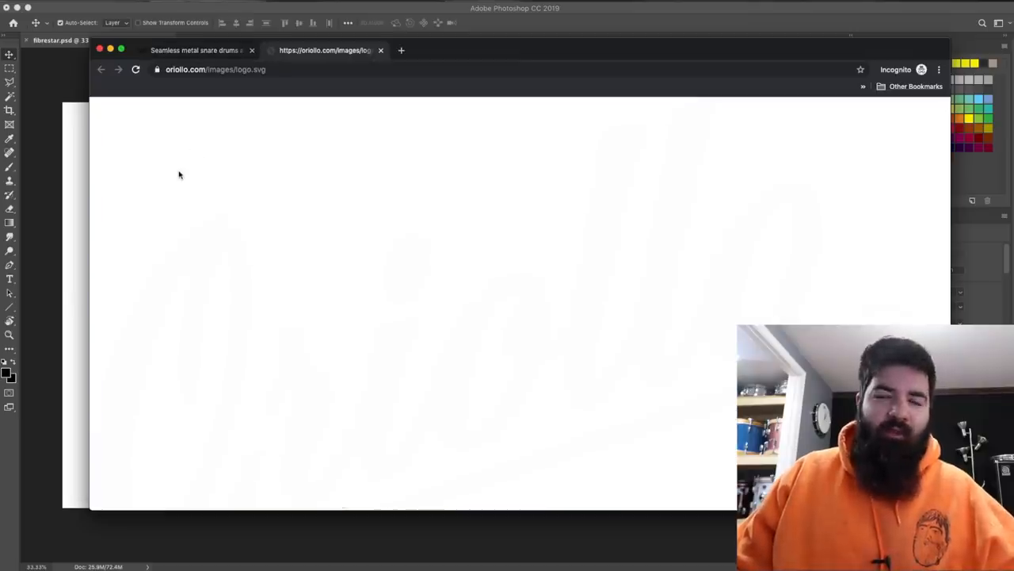
{"action": "mouse_move", "coordinate": [155, 174]}
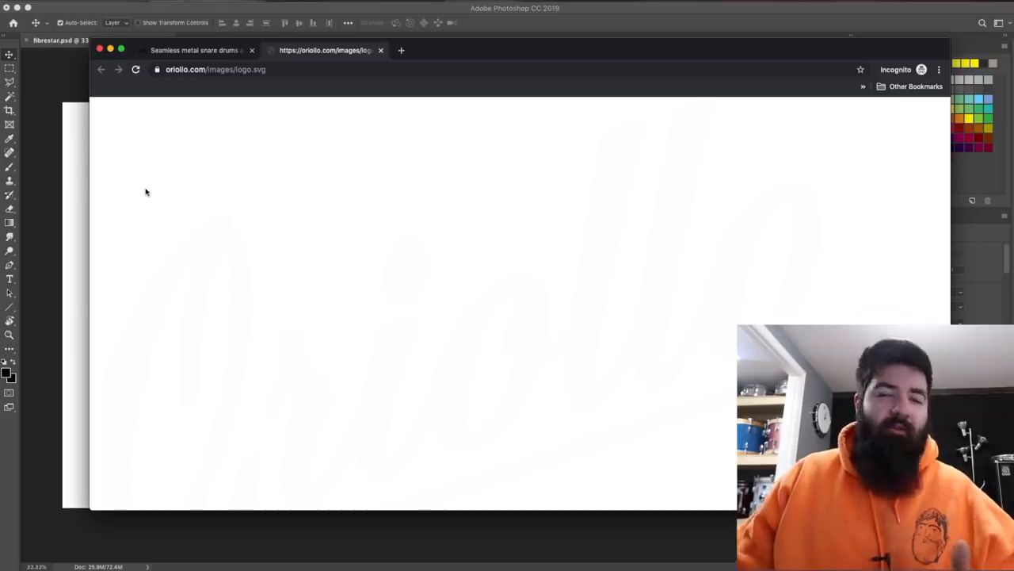
{"action": "right_click", "coordinate": [158, 178]}
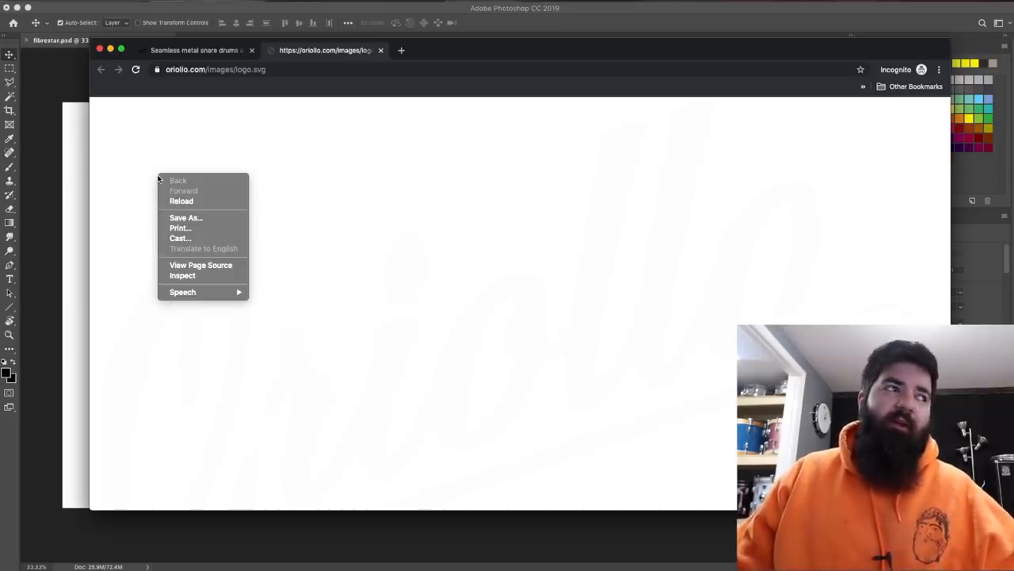
{"action": "left_click", "coordinate": [209, 215]}
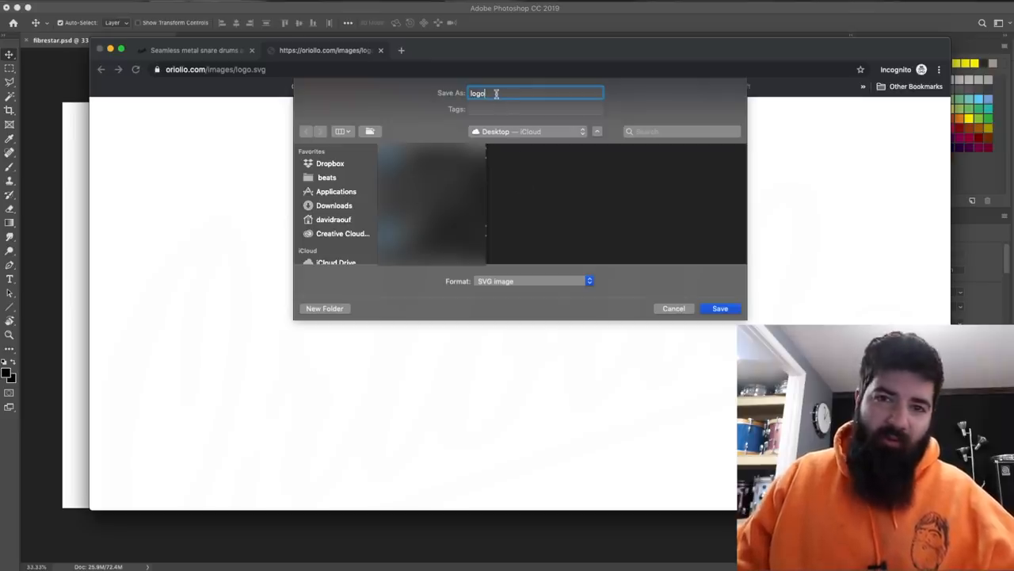
{"action": "left_click", "coordinate": [529, 281]}
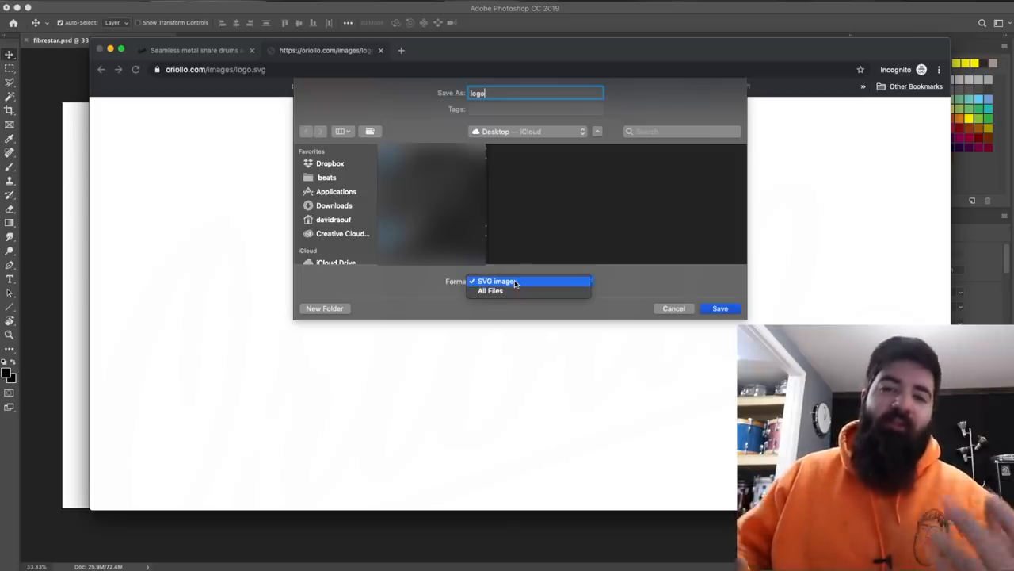
{"action": "mouse_move", "coordinate": [529, 290]}
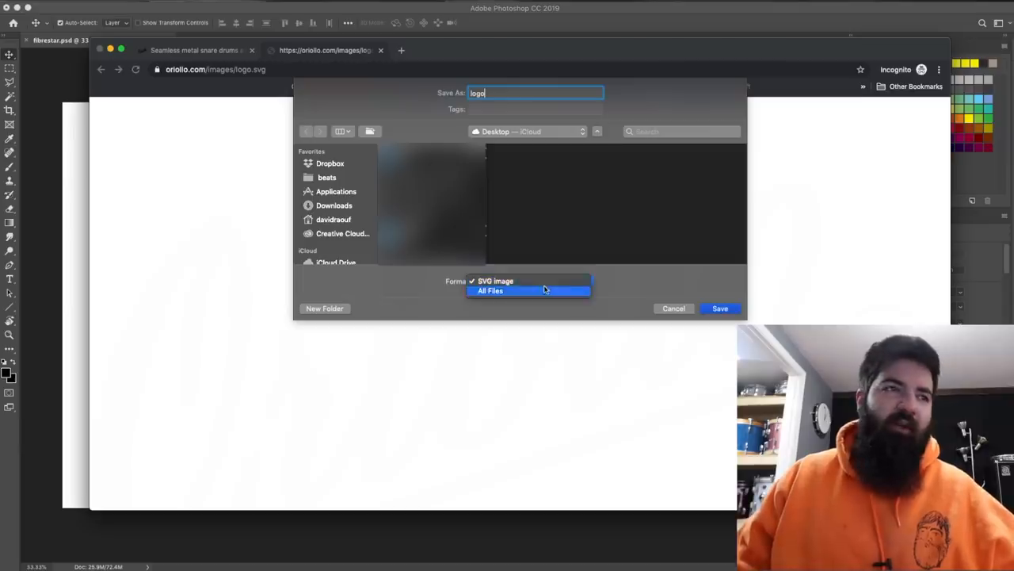
{"action": "left_click", "coordinate": [494, 281]}
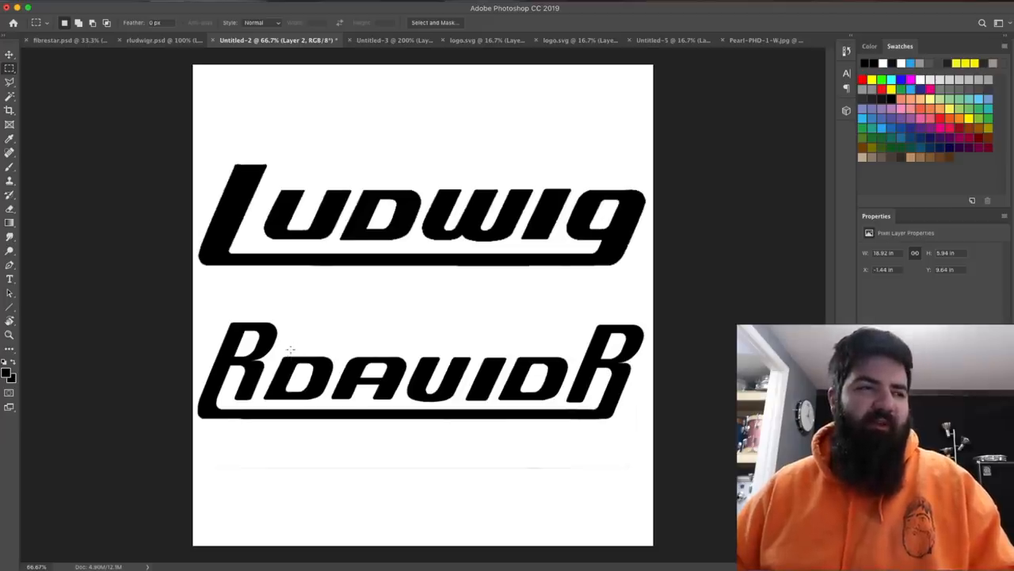
{"action": "mouse_move", "coordinate": [295, 362]}
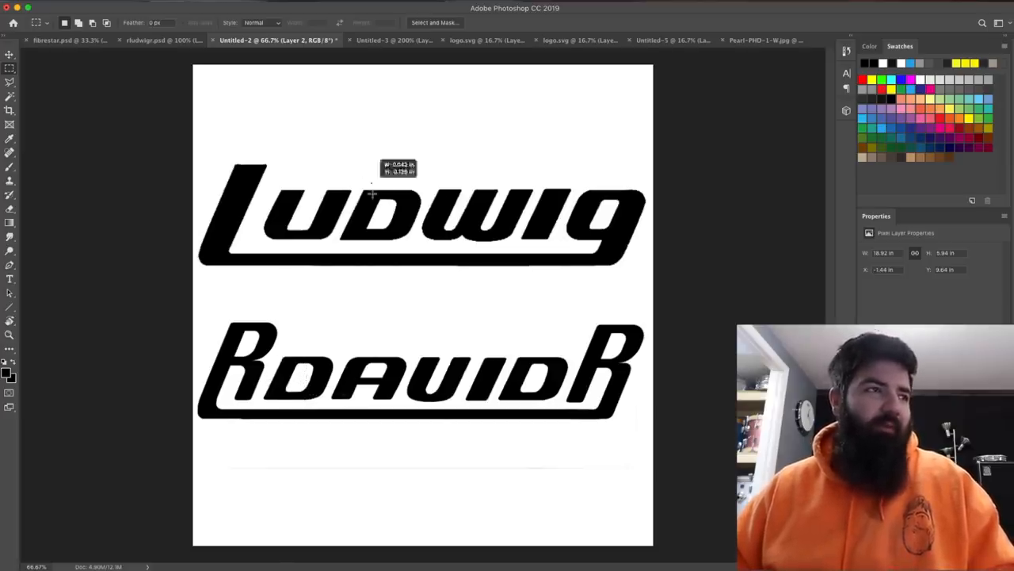
{"action": "left_click_drag", "start_coordinate": [355, 355], "coordinate": [403, 412]}
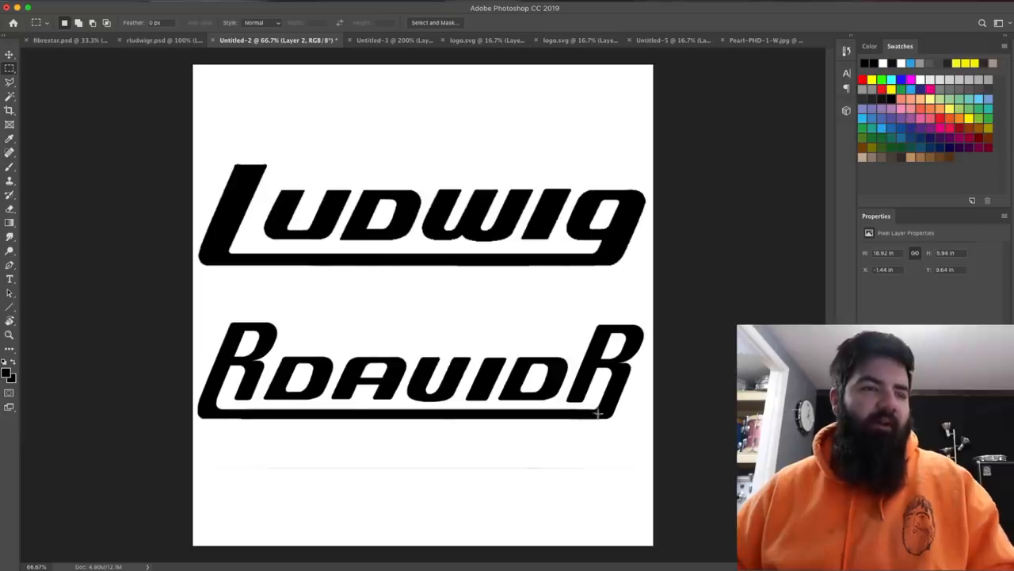
{"action": "mouse_move", "coordinate": [214, 410]}
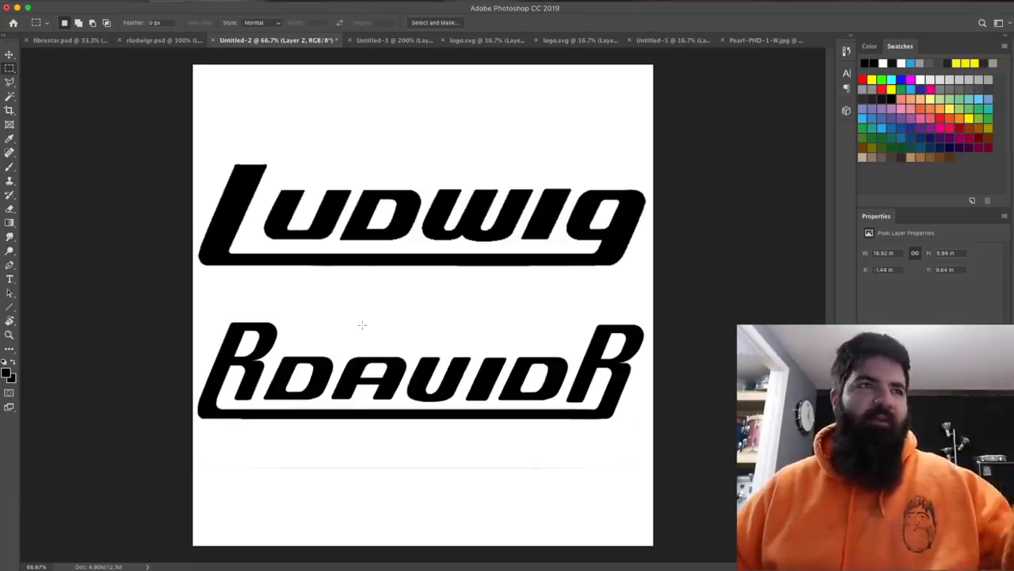
{"action": "left_click", "coordinate": [650, 41]}
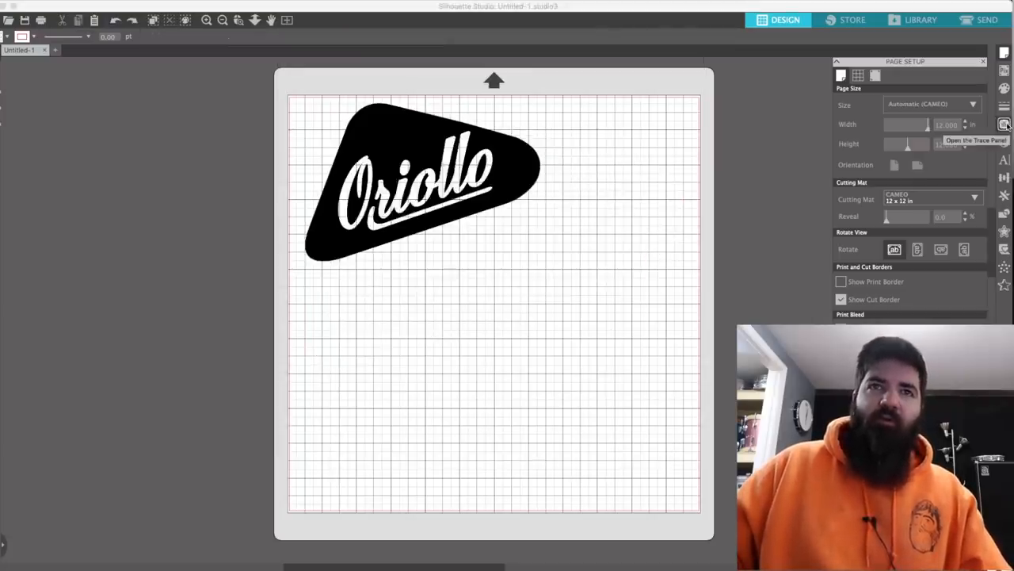
Trace the selected Oriollo logo area into red cut outlines via the Trace panel
{"action": "left_click", "coordinate": [1005, 124]}
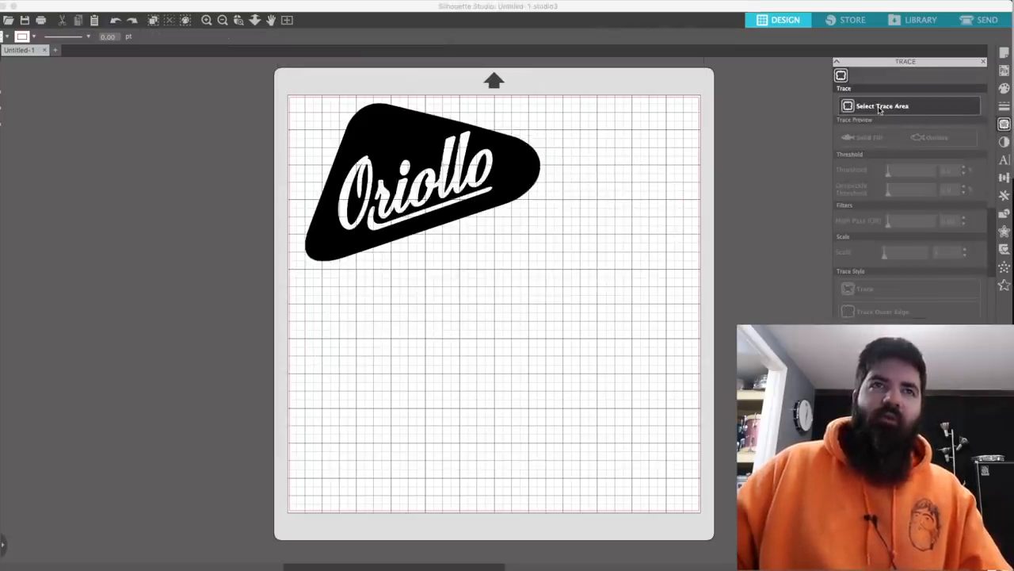
{"action": "left_click_drag", "start_coordinate": [273, 95], "coordinate": [605, 314]}
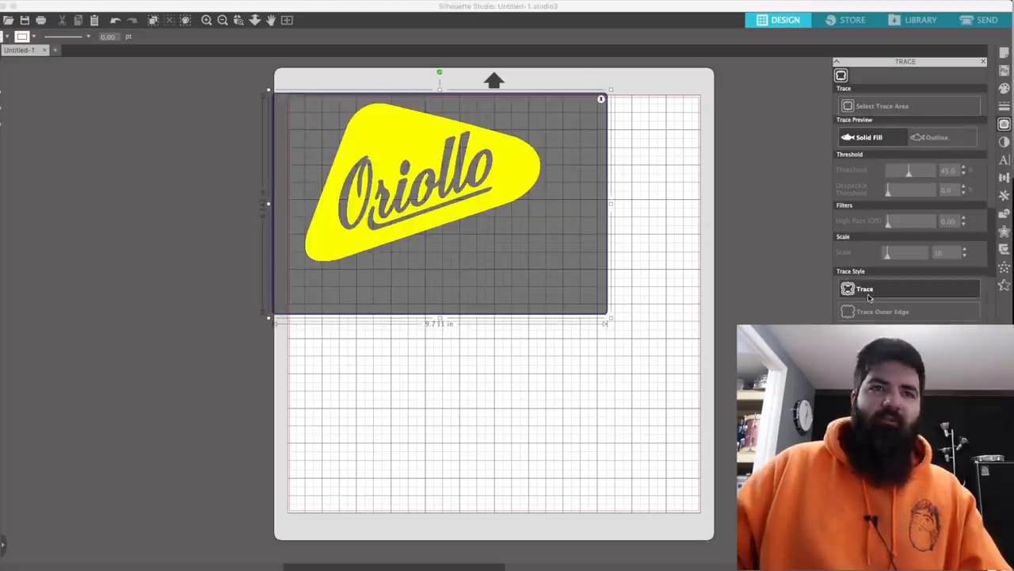
{"action": "left_click", "coordinate": [865, 289]}
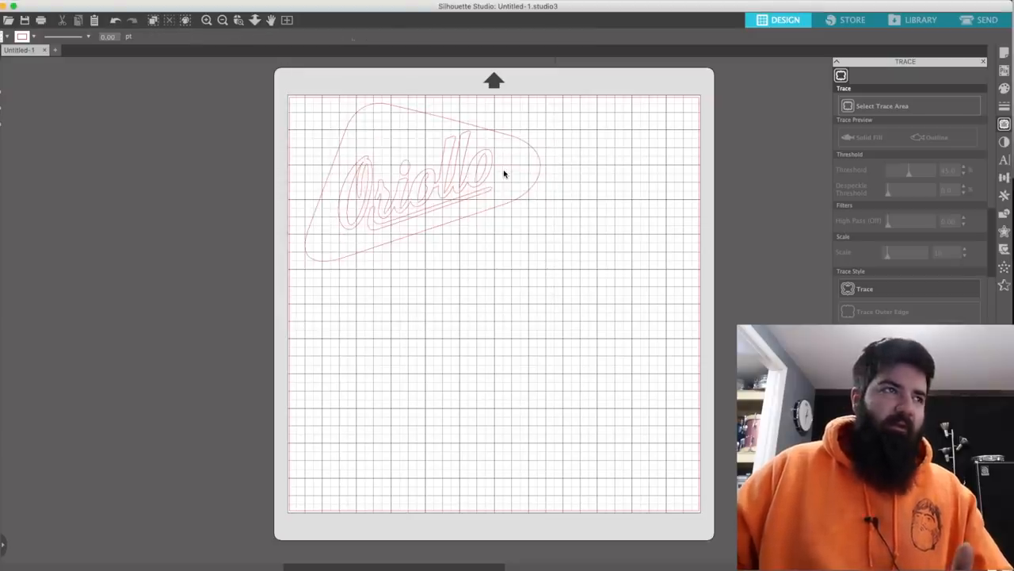
{"action": "mouse_move", "coordinate": [488, 193]}
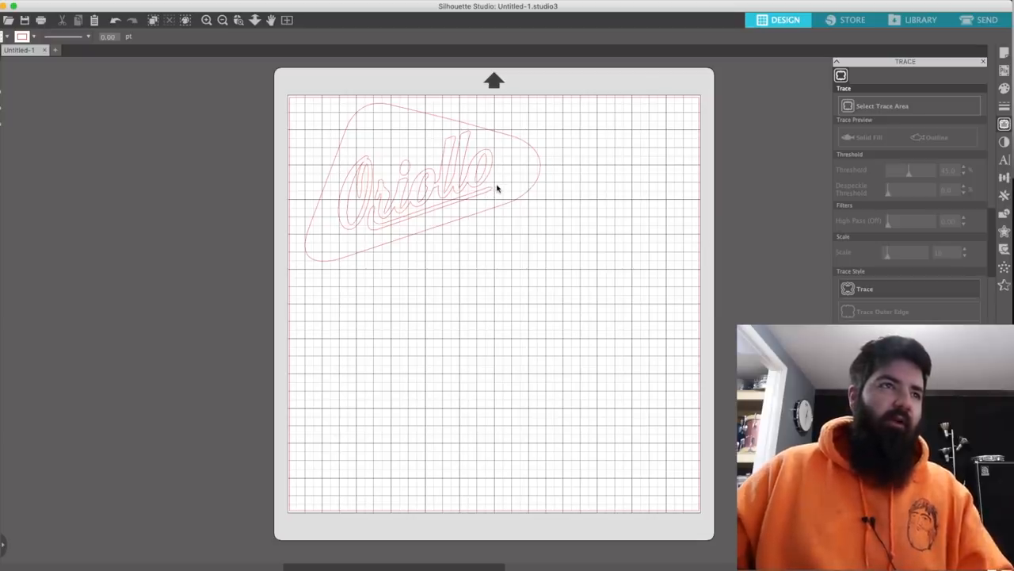
{"action": "left_click", "coordinate": [986, 19]}
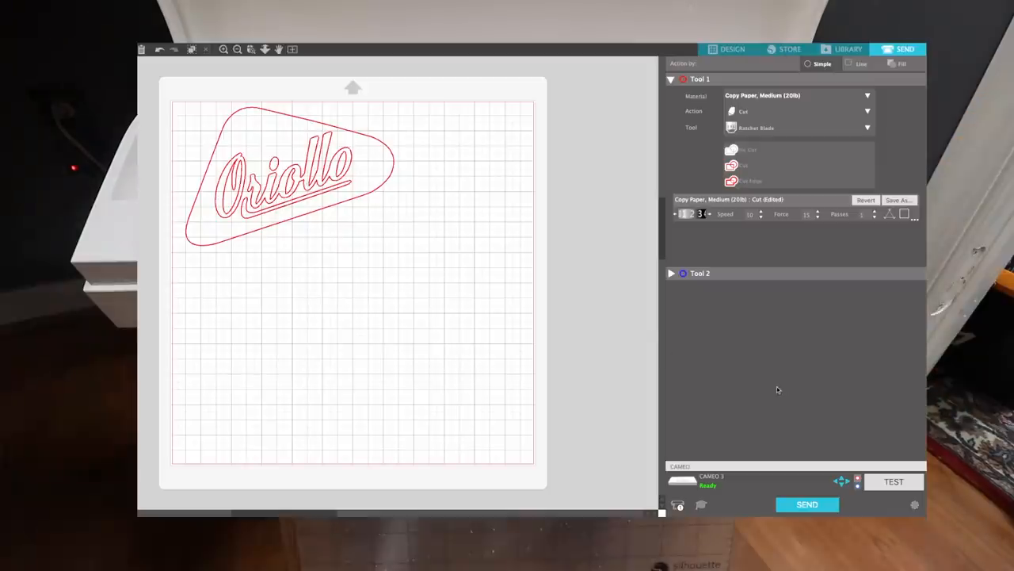